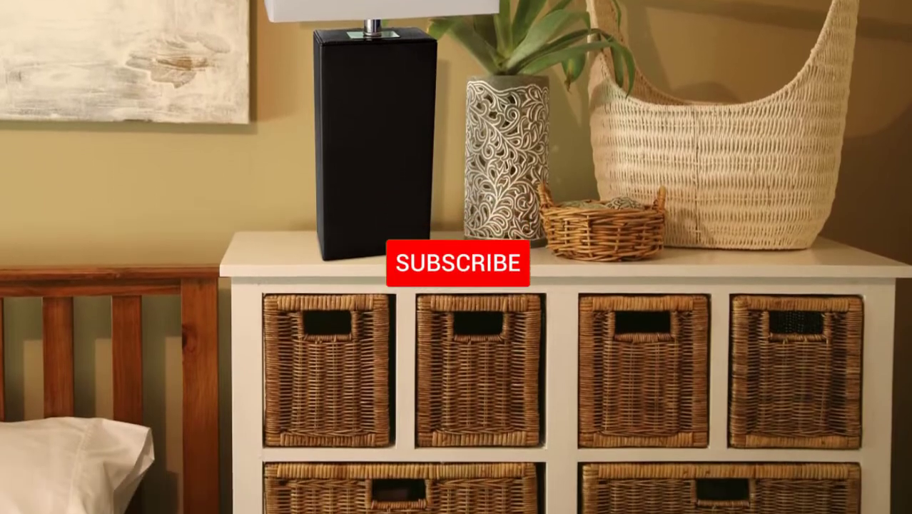
{"action": "left_click", "coordinate": [457, 263]}
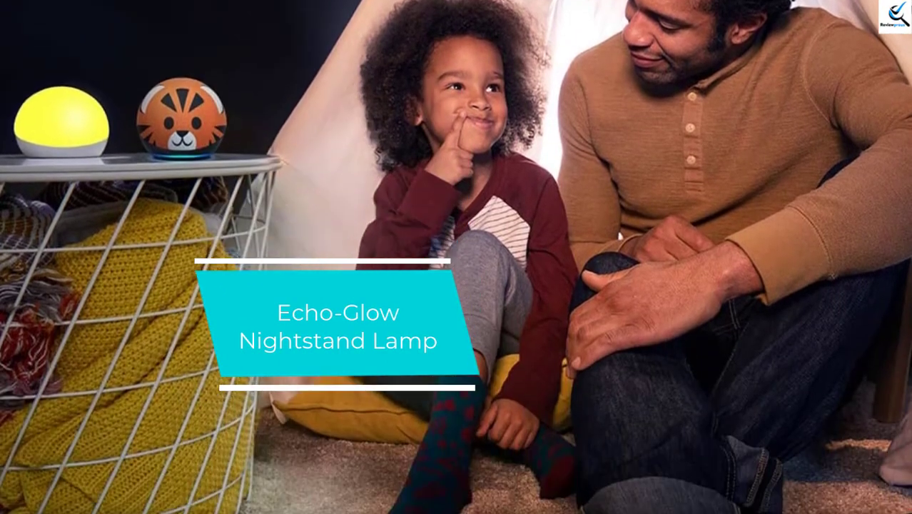
{"action": "scroll", "scroll_direction": "down", "scroll_amount": 3}
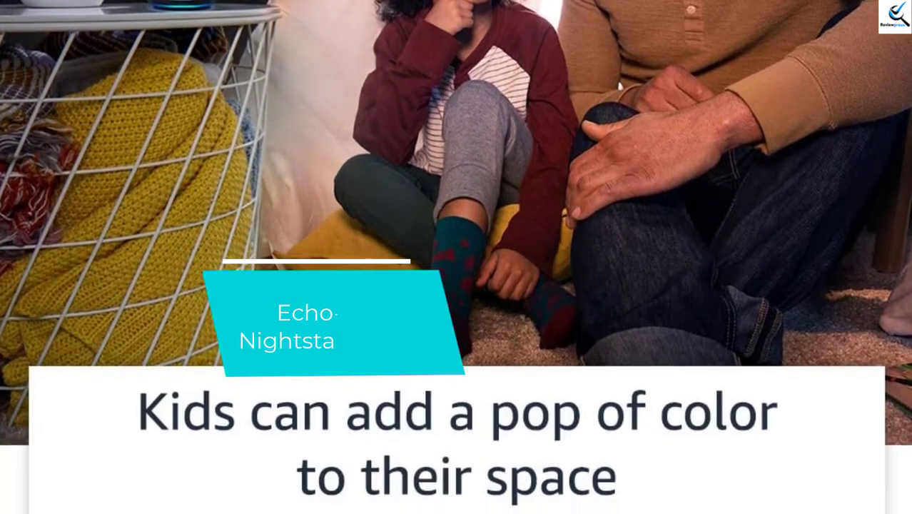